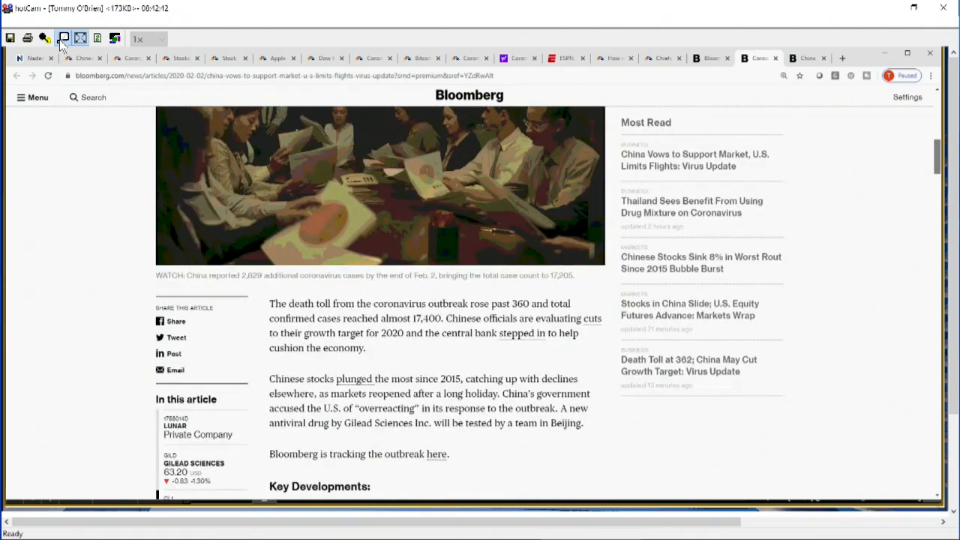
Step: Open the Bloomberg article on China's worst stock rout and scroll into its body
scroll(up, 3)
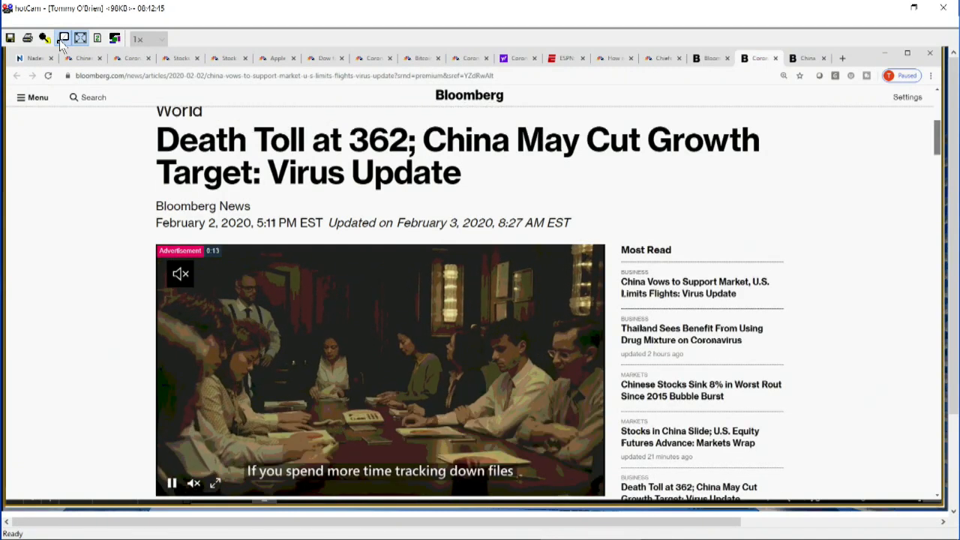
scroll(down, 3)
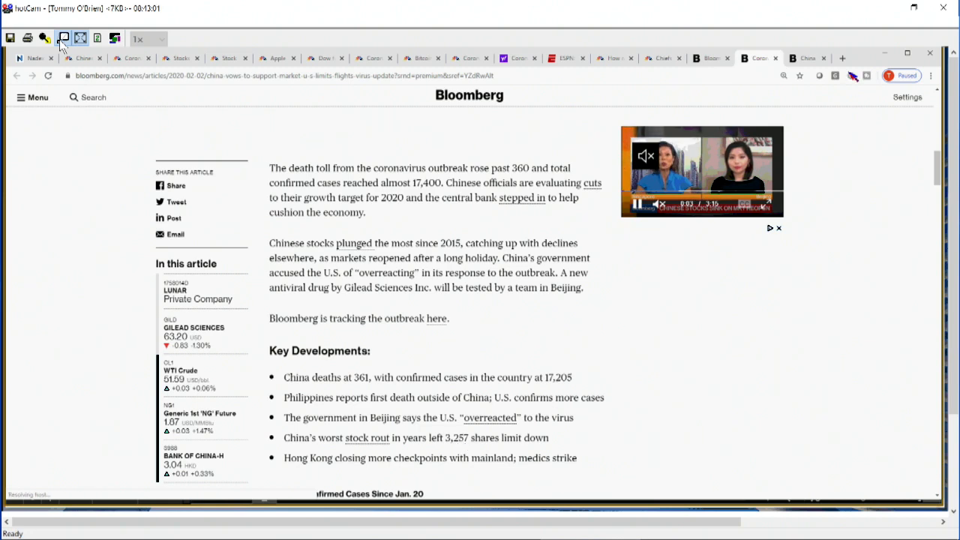
click(366, 437)
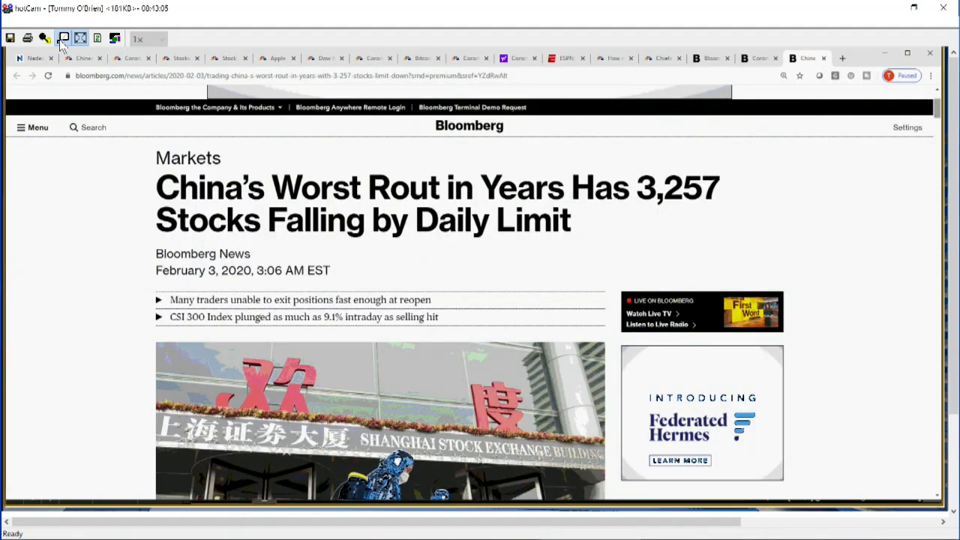
scroll(down, 3)
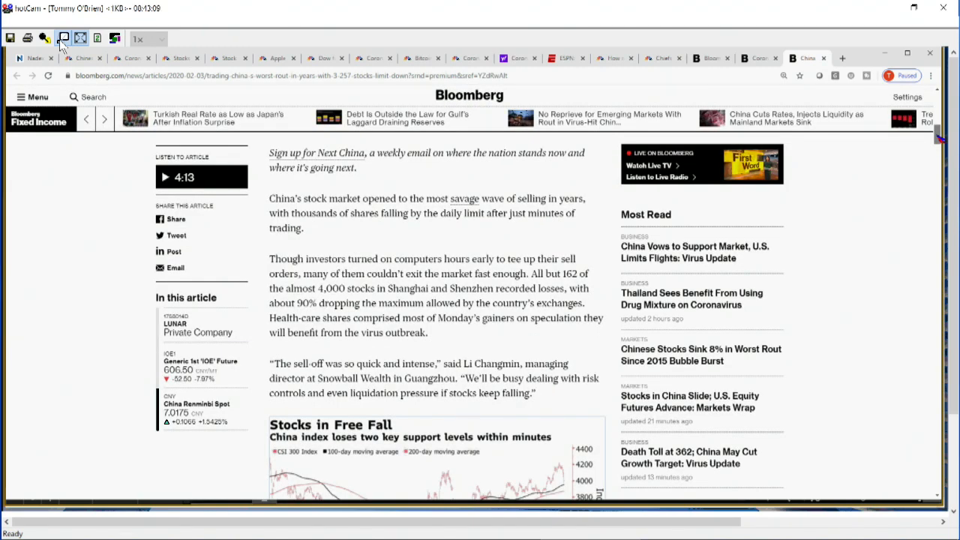
mouse_move(453, 317)
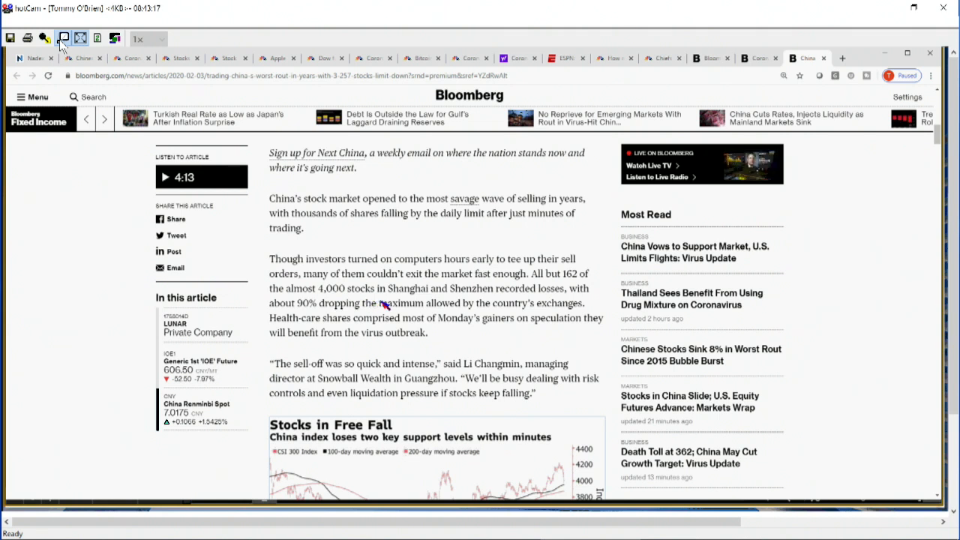
mouse_move(570, 297)
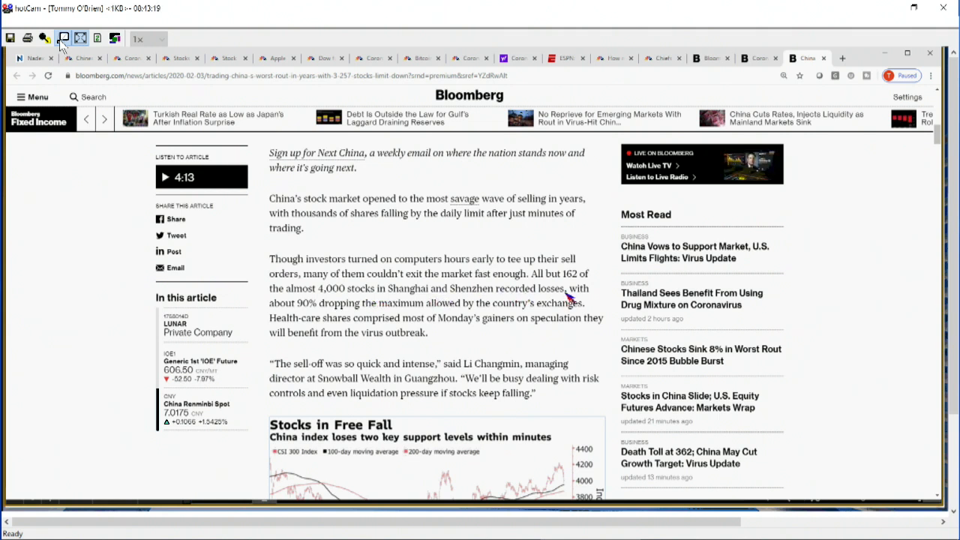
mouse_move(368, 318)
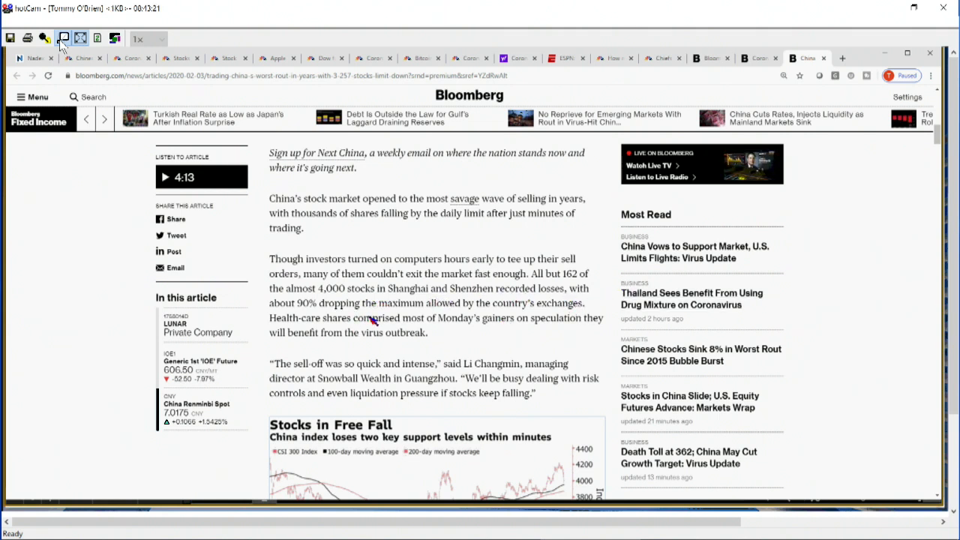
mouse_move(446, 322)
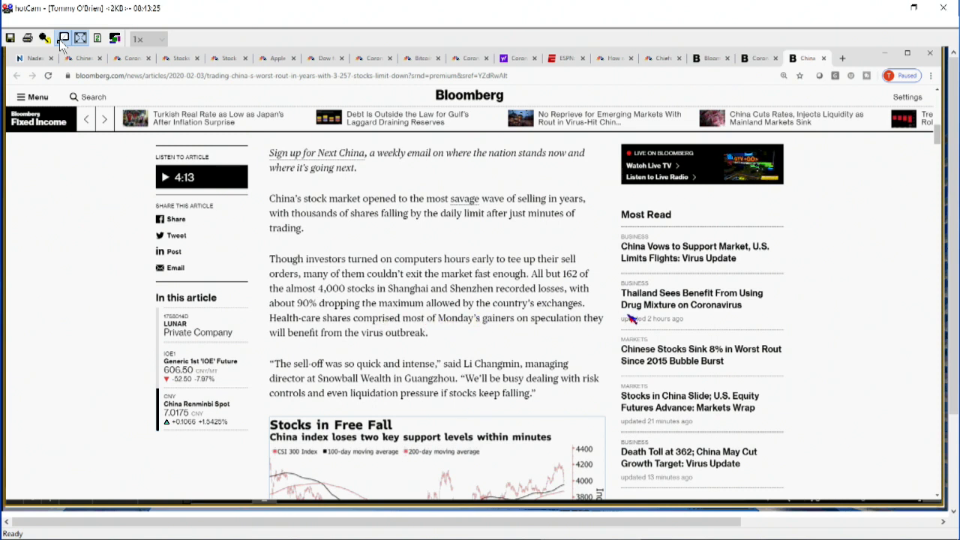
mouse_move(449, 333)
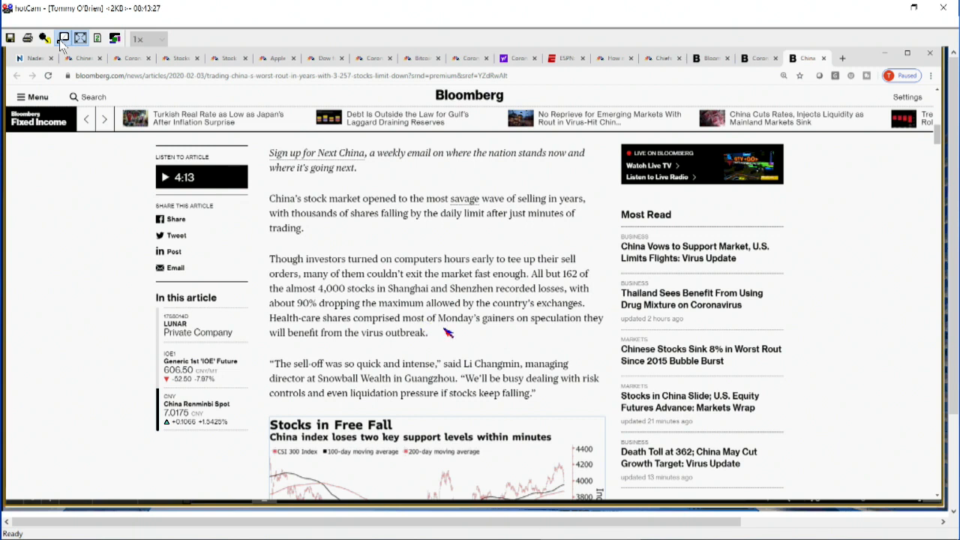
mouse_move(636, 315)
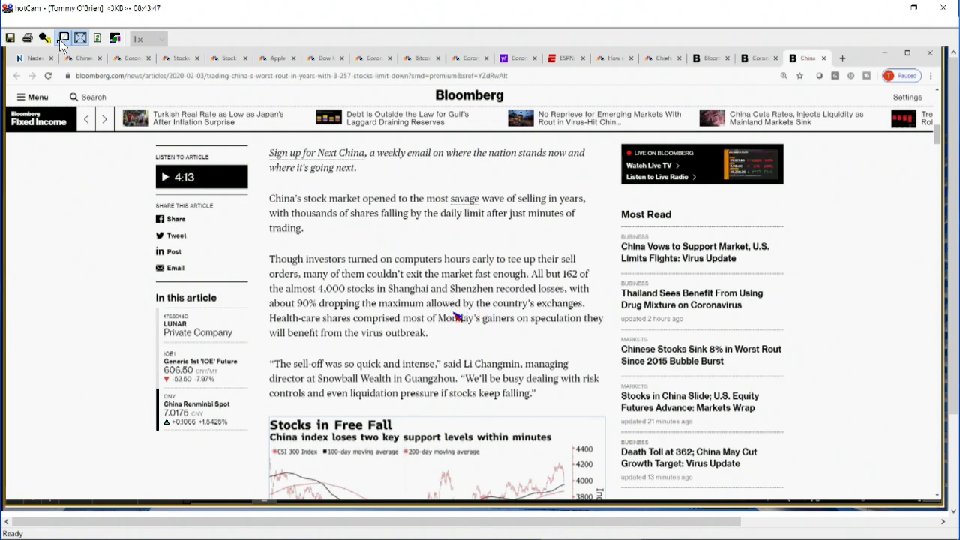
mouse_move(522, 270)
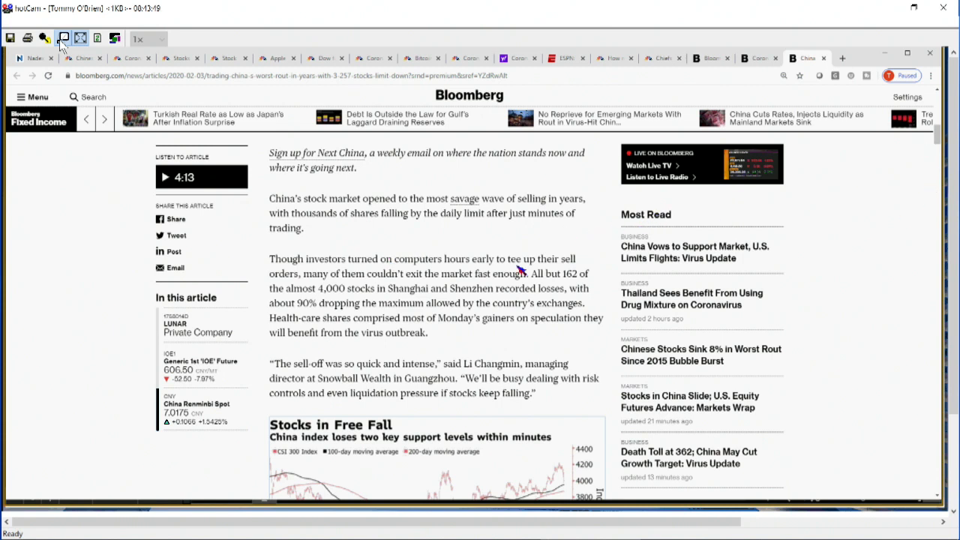
mouse_move(468, 234)
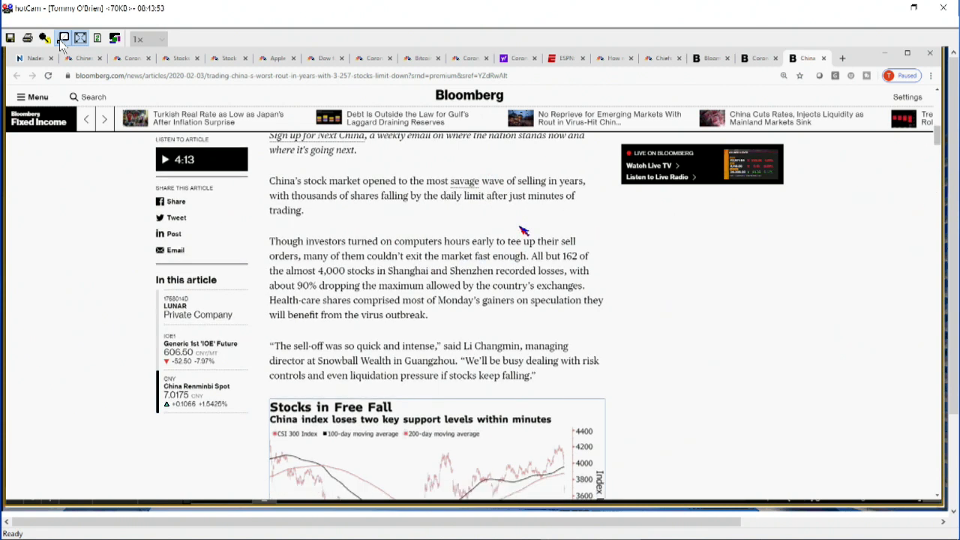
scroll(down, 3)
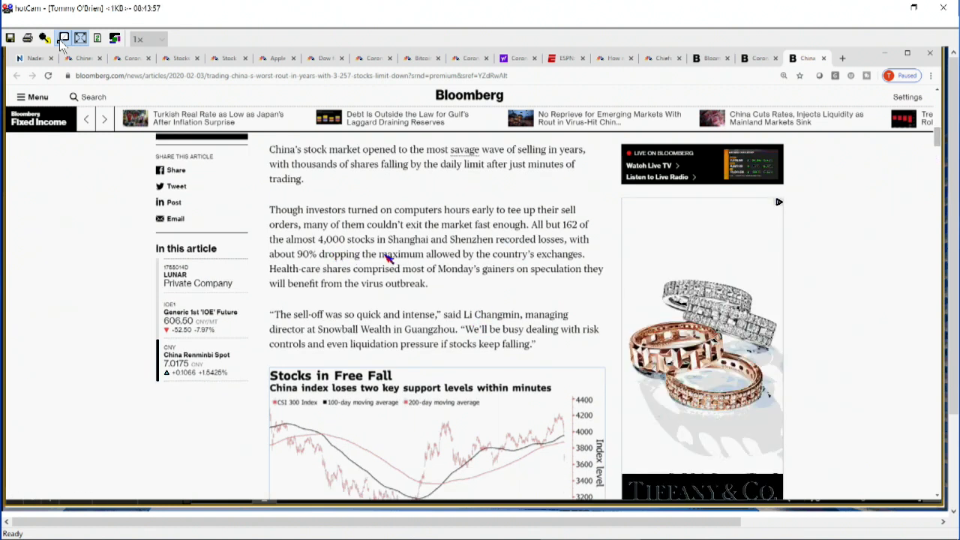
mouse_move(555, 247)
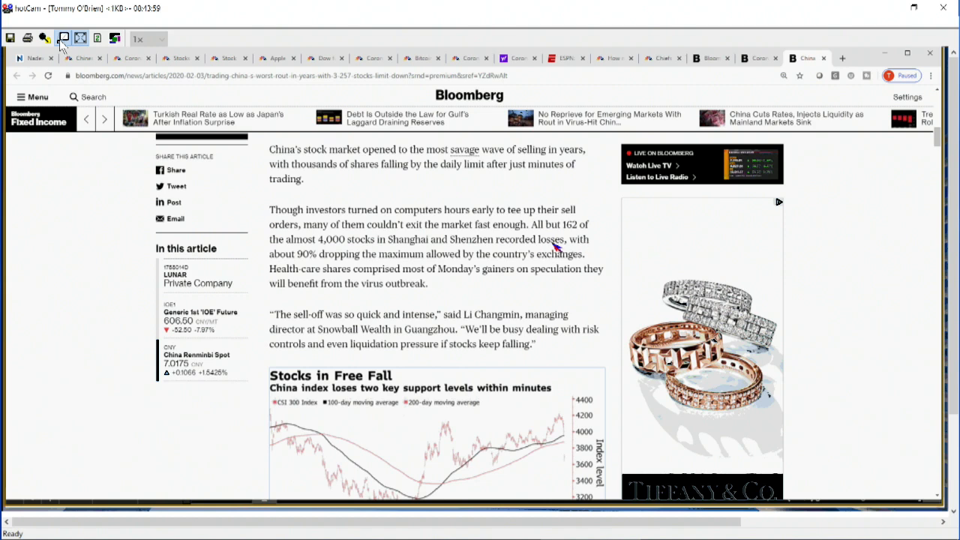
mouse_move(538, 276)
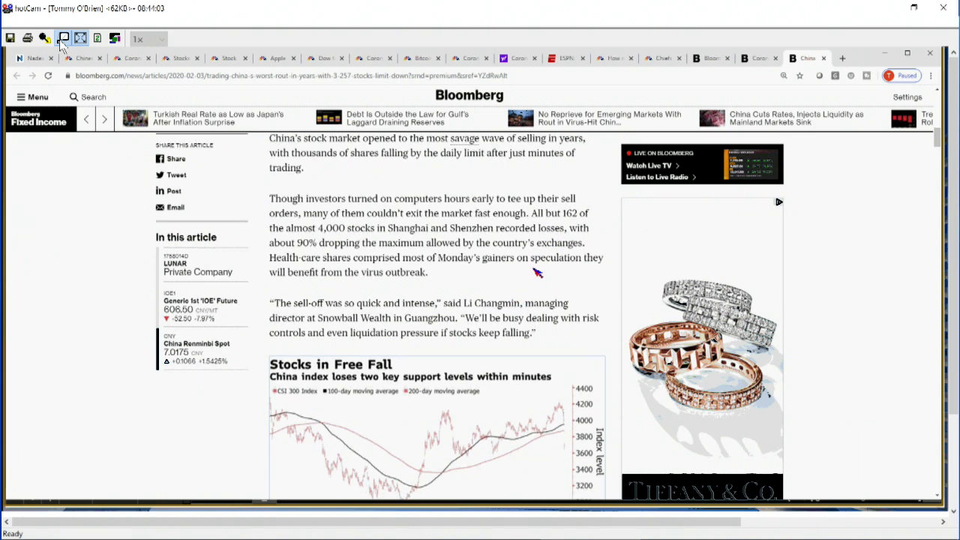
scroll(down, 3)
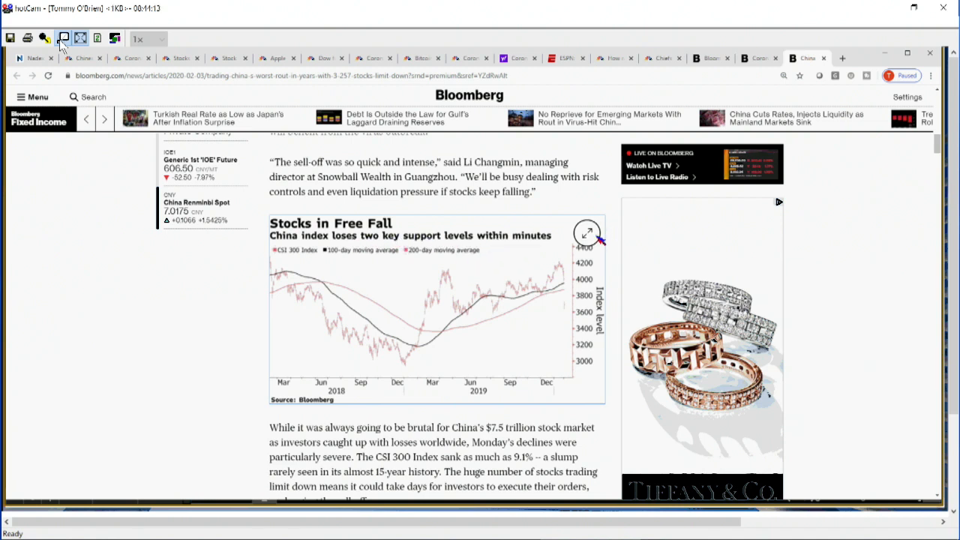
Step: Expand the Stocks in Free Fall CSI 300 chart to full-screen over the article
click(588, 233)
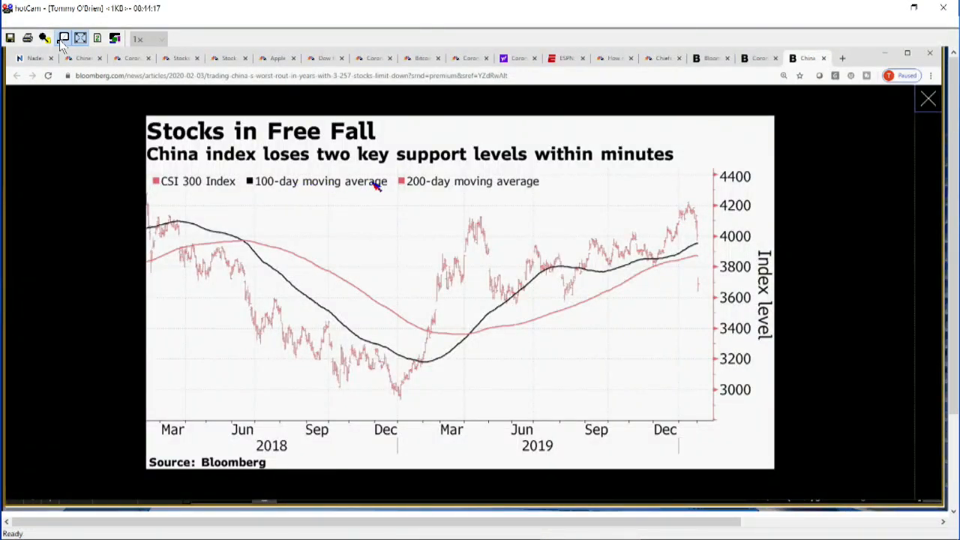
mouse_move(657, 268)
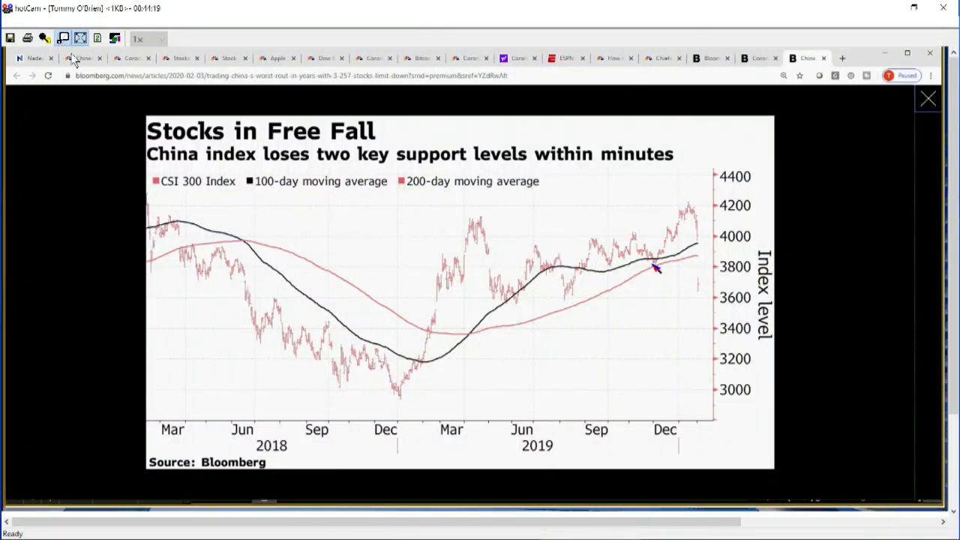
mouse_move(701, 263)
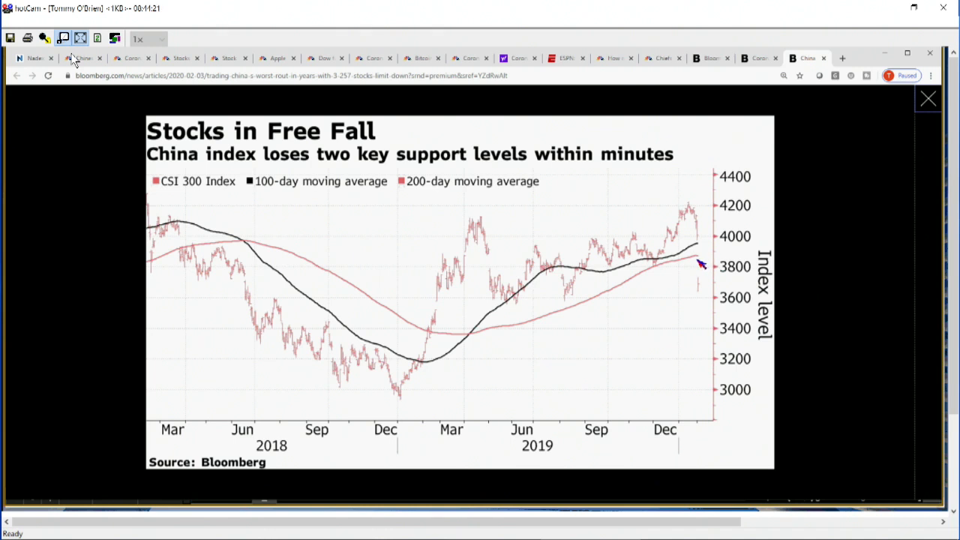
mouse_move(703, 241)
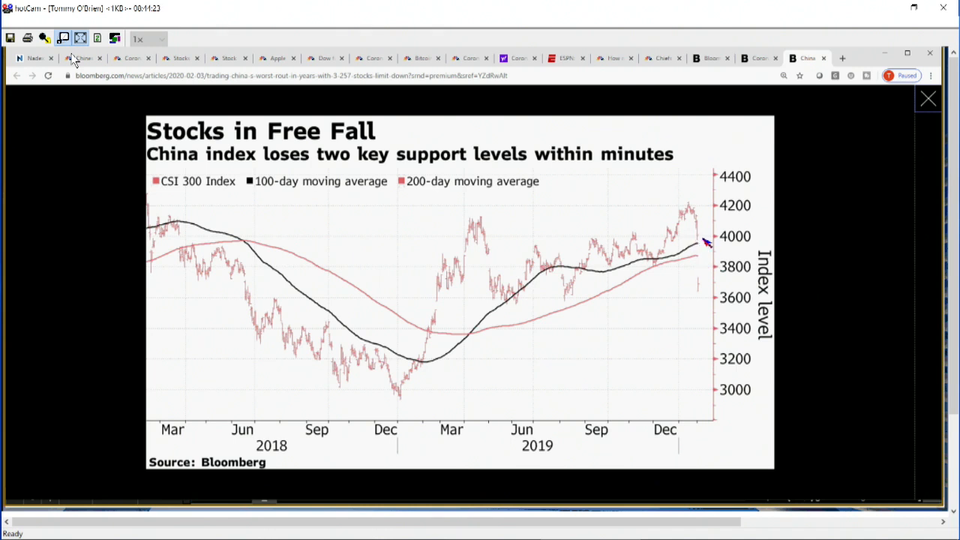
mouse_move(708, 292)
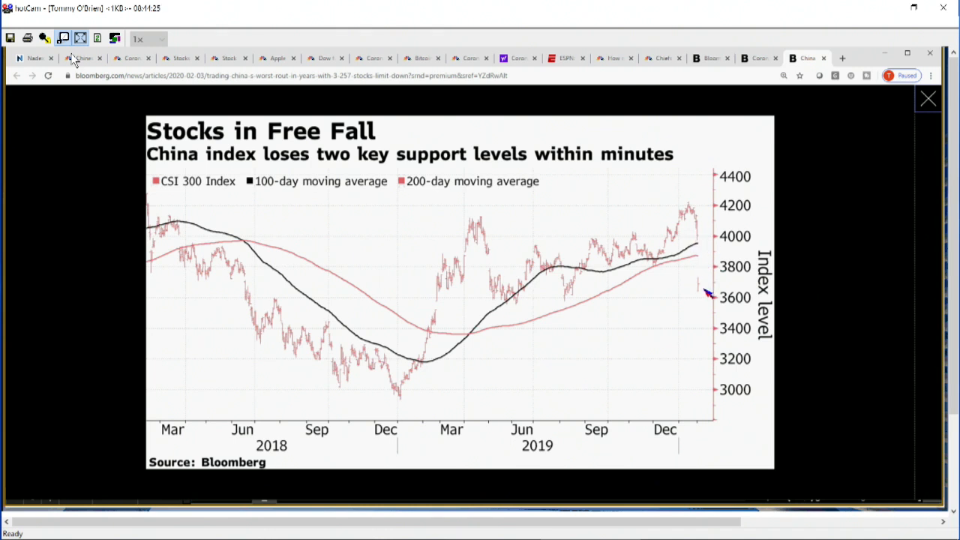
mouse_move(699, 294)
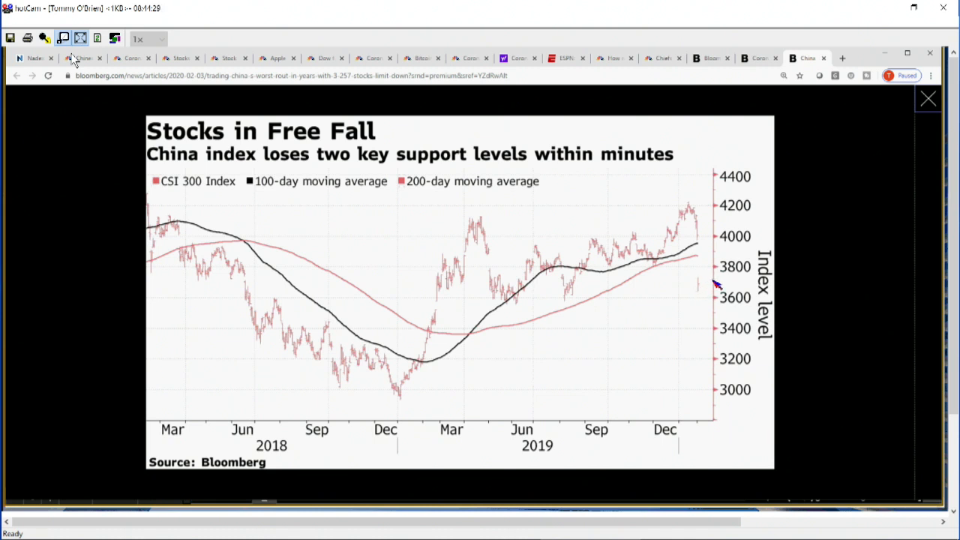
mouse_move(692, 321)
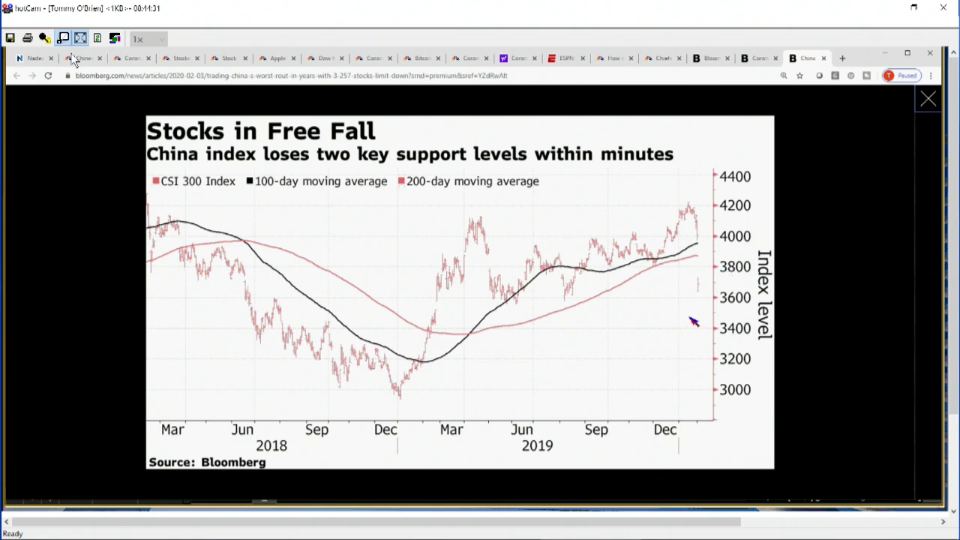
mouse_move(705, 298)
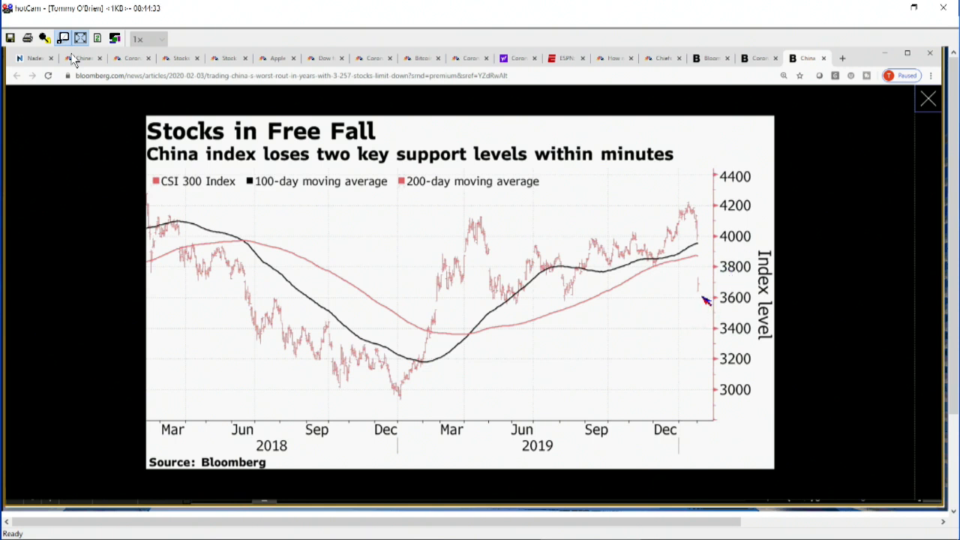
mouse_move(927, 123)
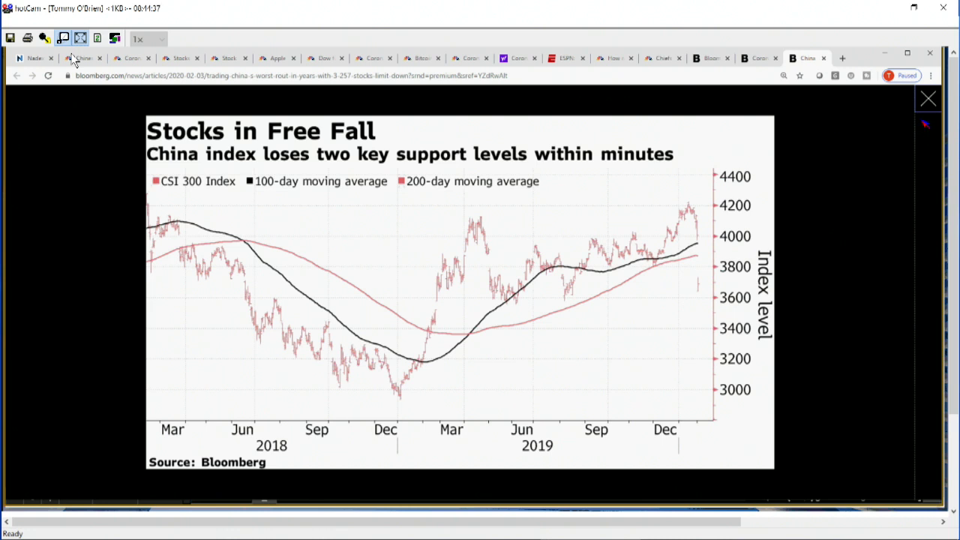
mouse_move(653, 136)
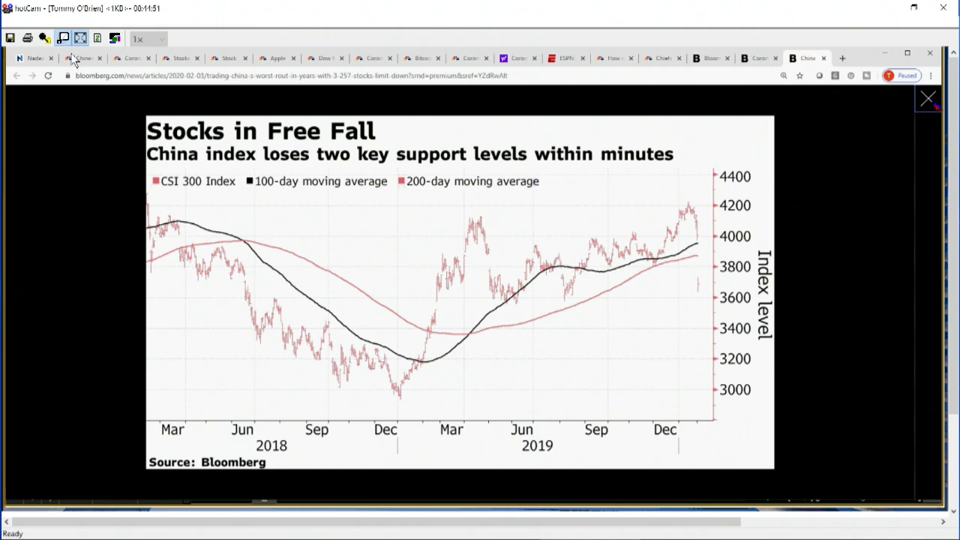
Step: Close the full-screen chart and scroll back down through the rout article text
click(927, 99)
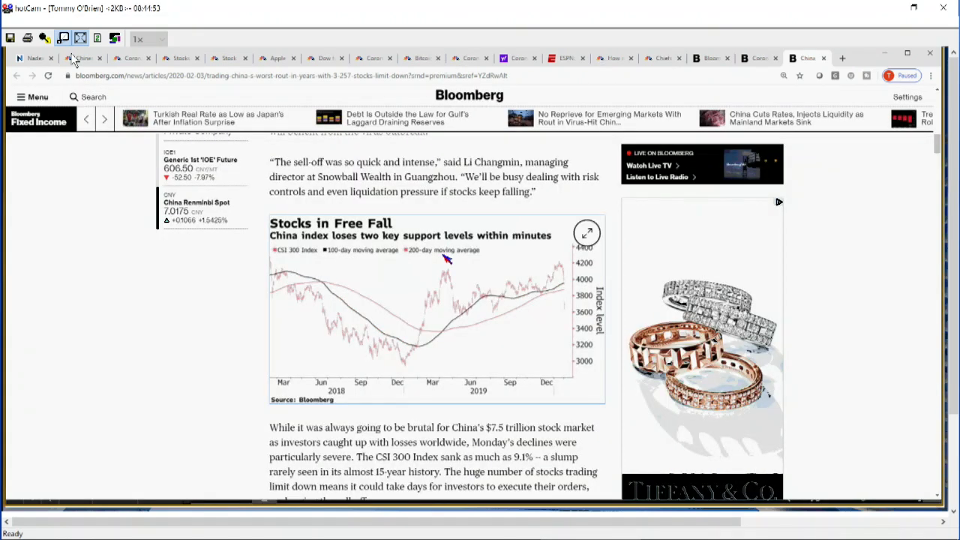
scroll(down, 3)
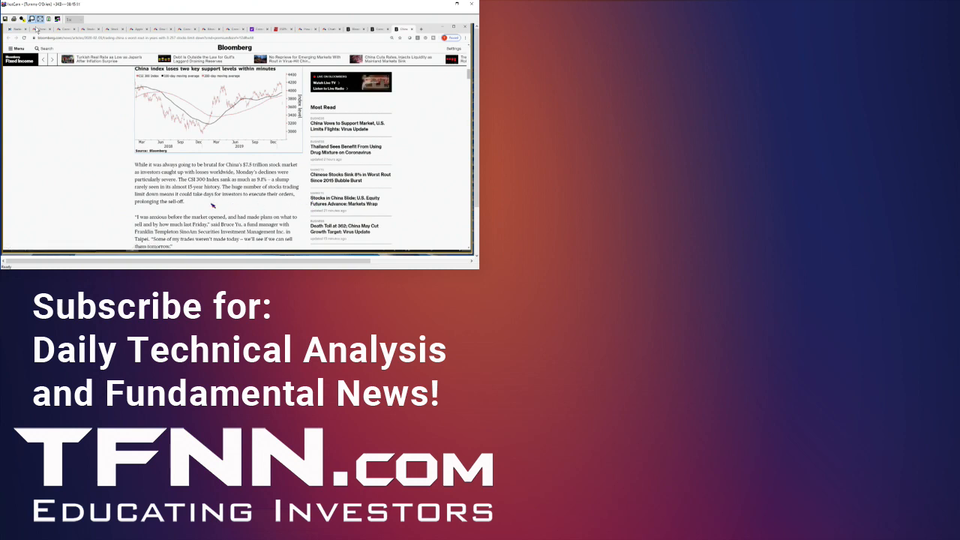
mouse_move(273, 202)
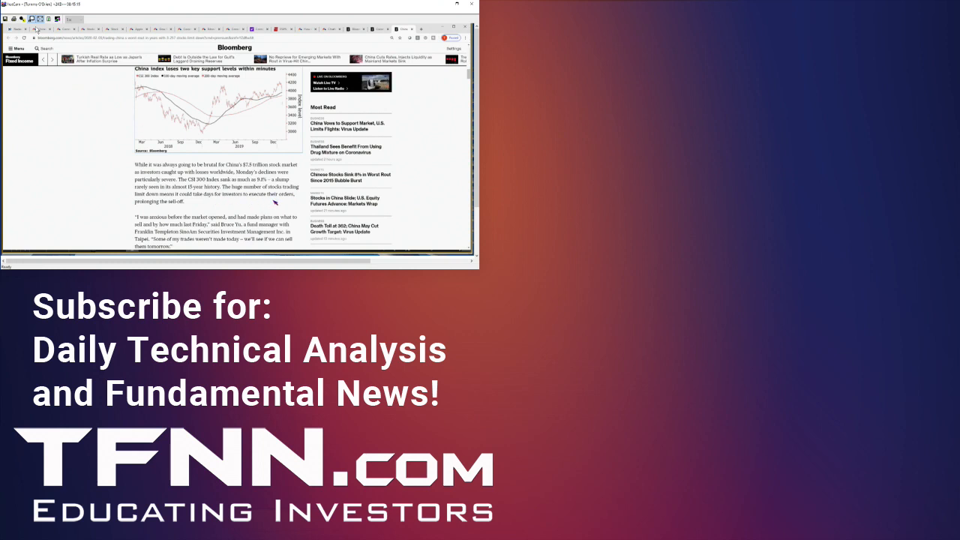